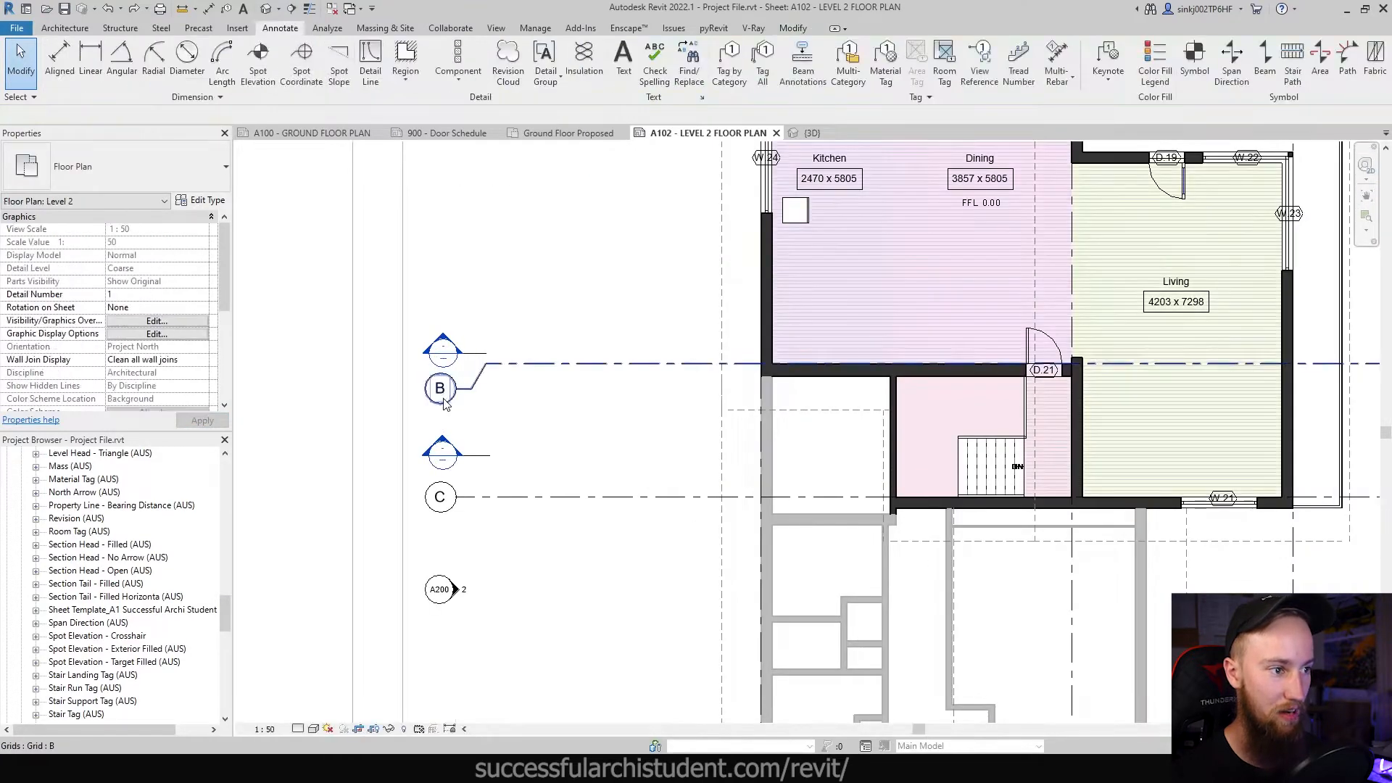
Step: Select grid B and bring up the actions for the Grid Head - Circle (AUS) family
{"action": "left_click", "coordinate": [439, 388]}
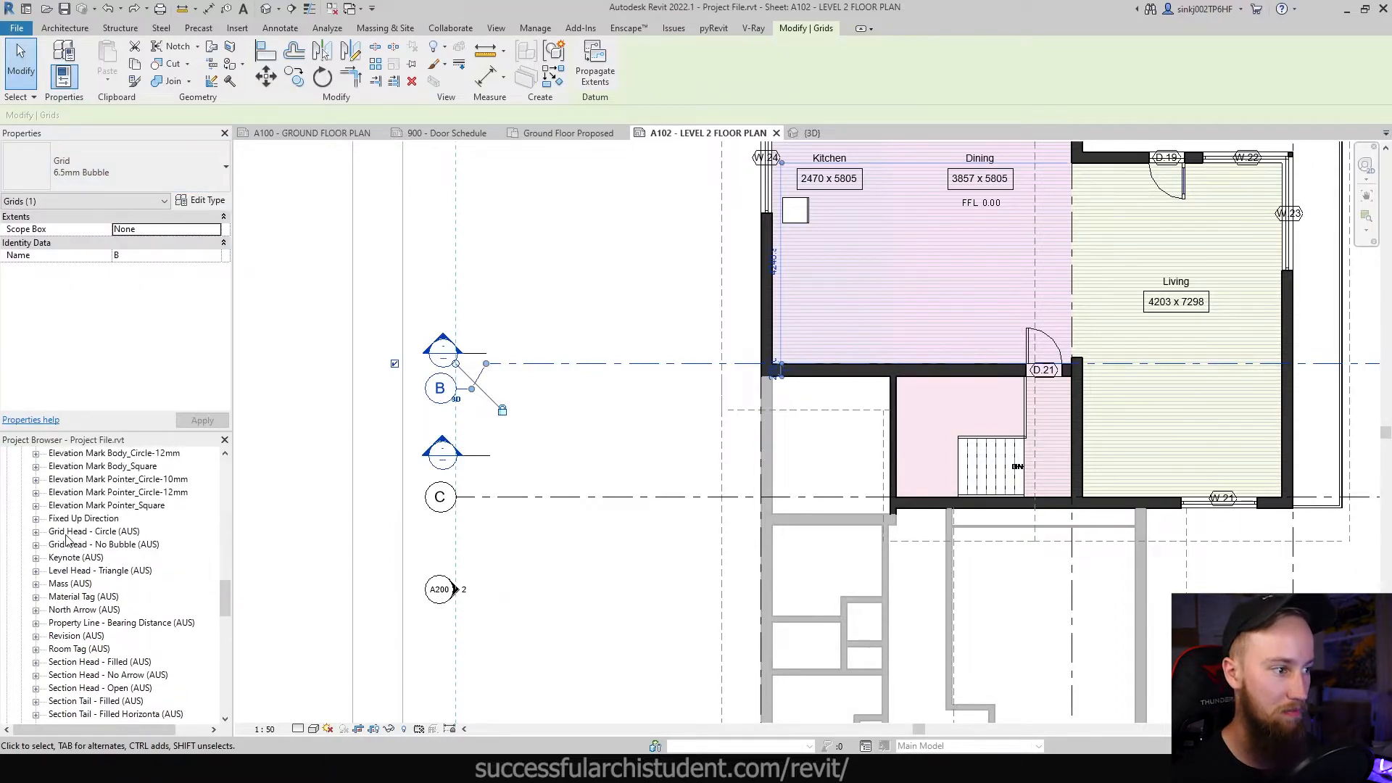
{"action": "left_click", "coordinate": [280, 28]}
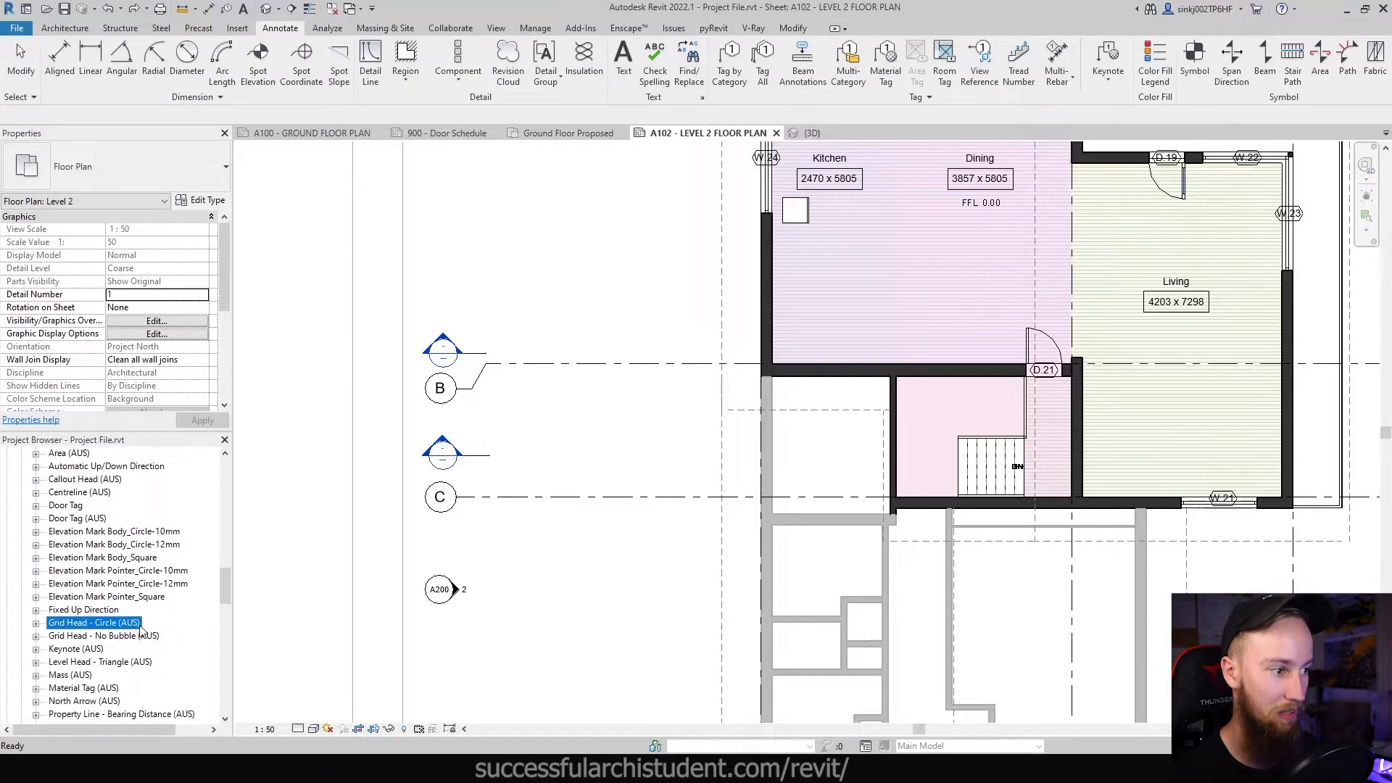
{"action": "right_click", "coordinate": [94, 635]}
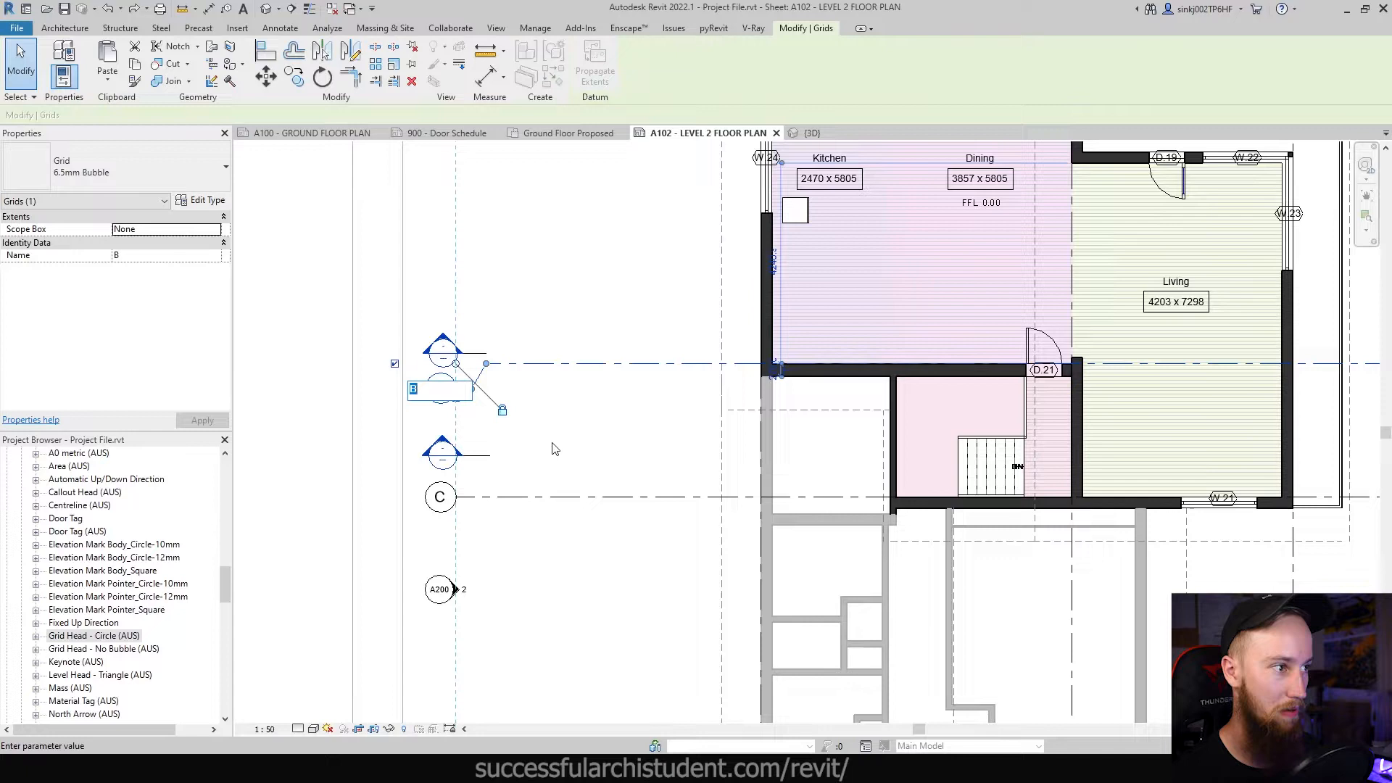
{"action": "right_click", "coordinate": [93, 636]}
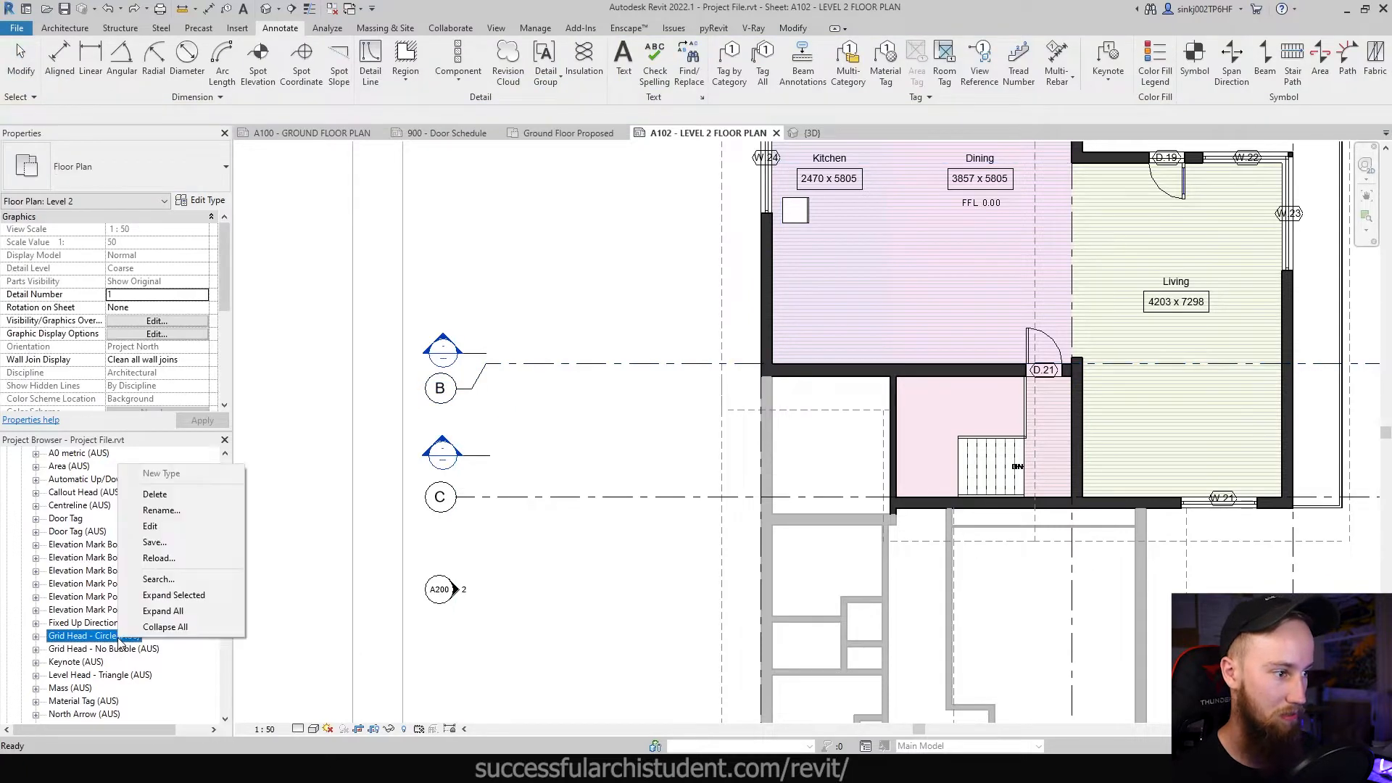
Step: Edit Grid Head - Circle (AUS), reduce its label text size, and load it into the project
{"action": "left_click", "coordinate": [150, 525]}
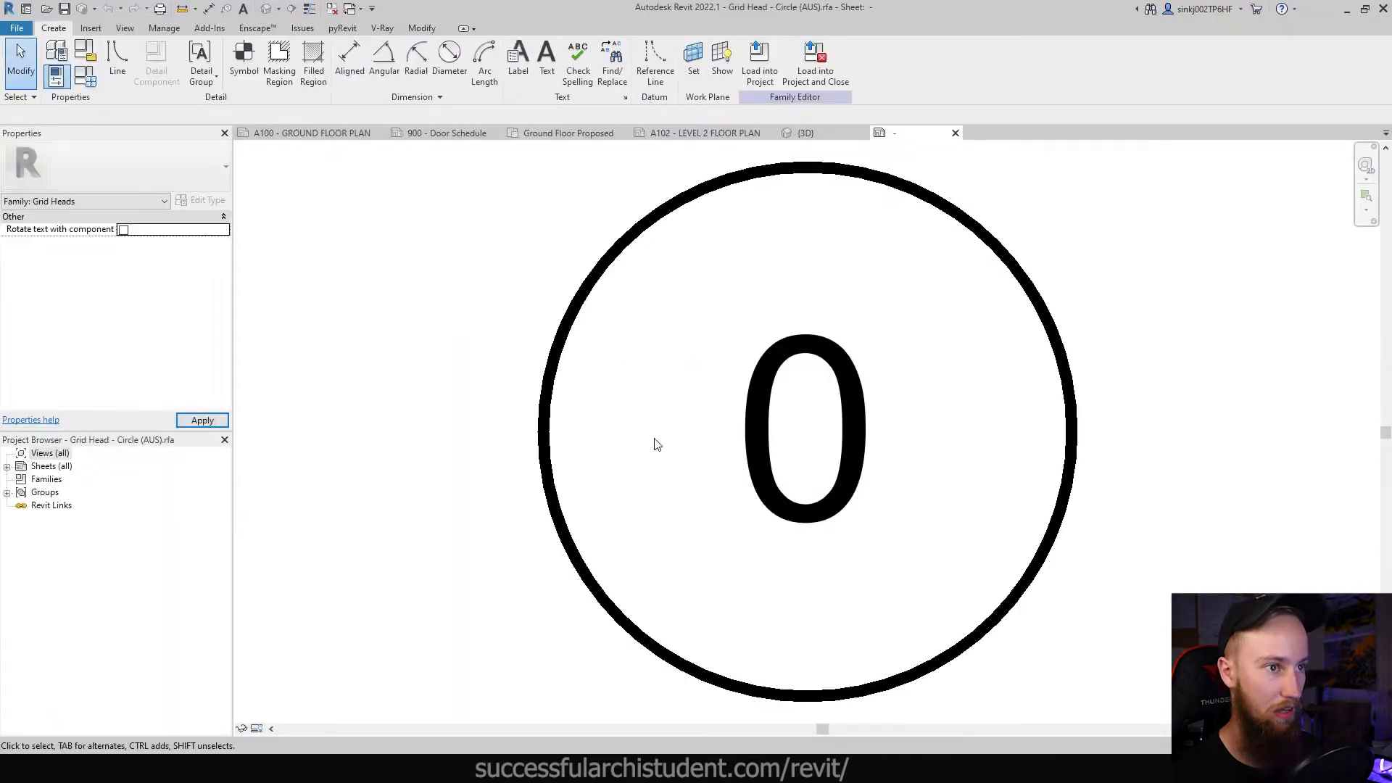
{"action": "left_click", "coordinate": [803, 417]}
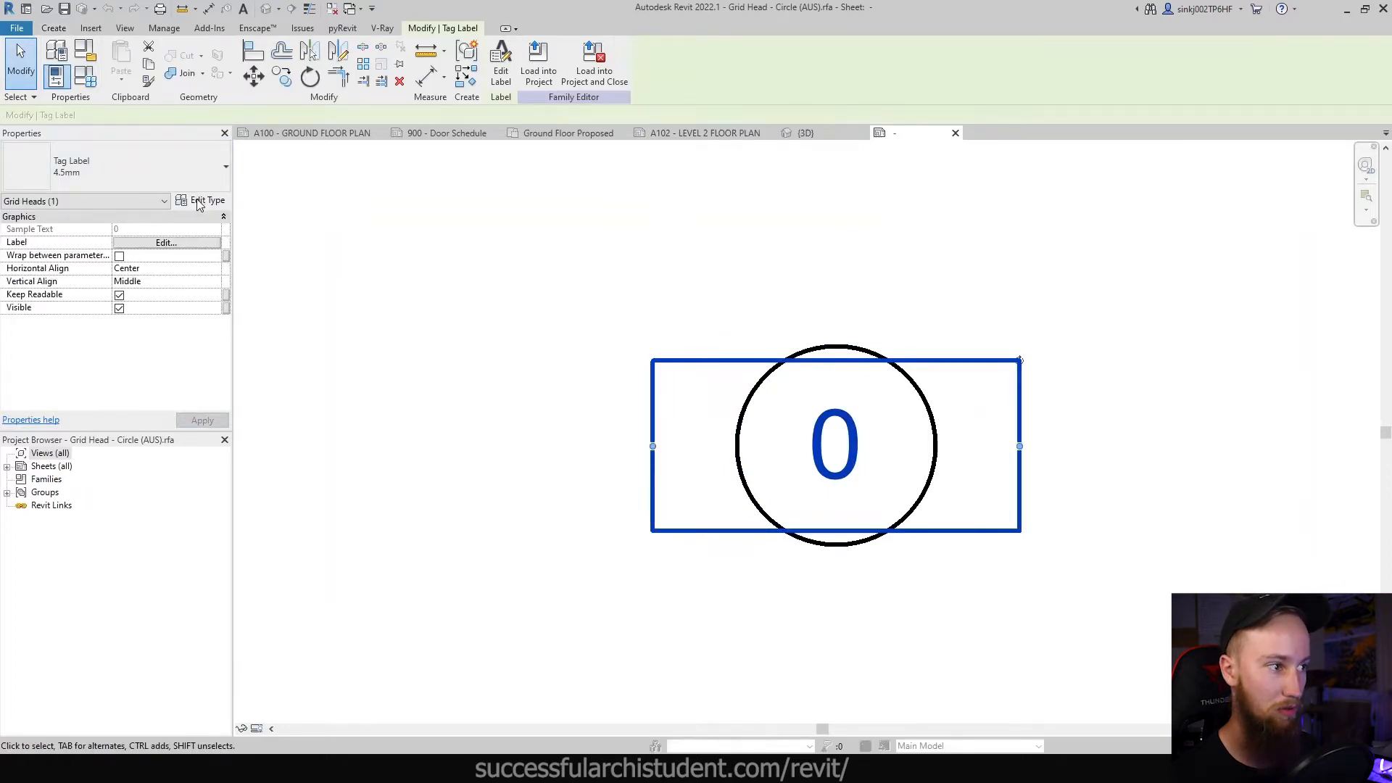
{"action": "left_click", "coordinate": [207, 201]}
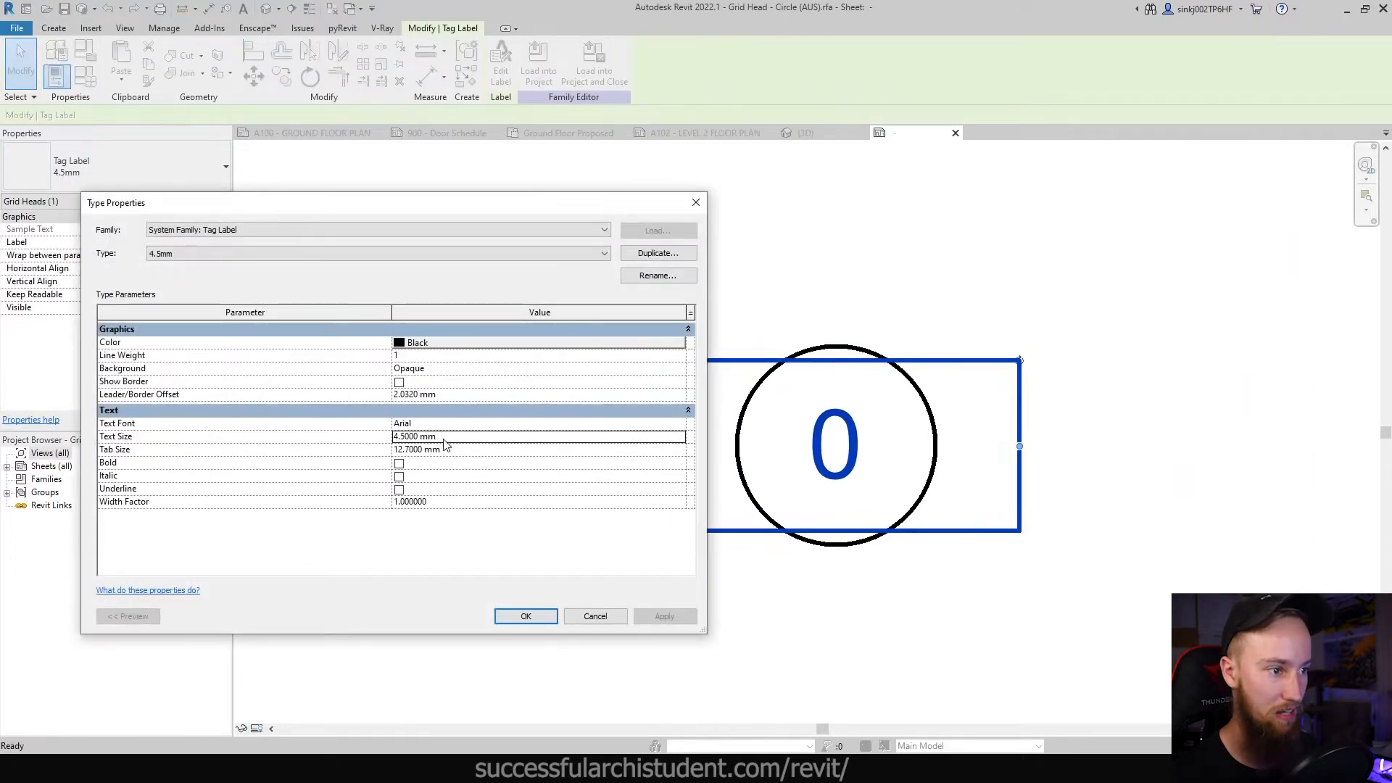
{"action": "left_click", "coordinate": [524, 616]}
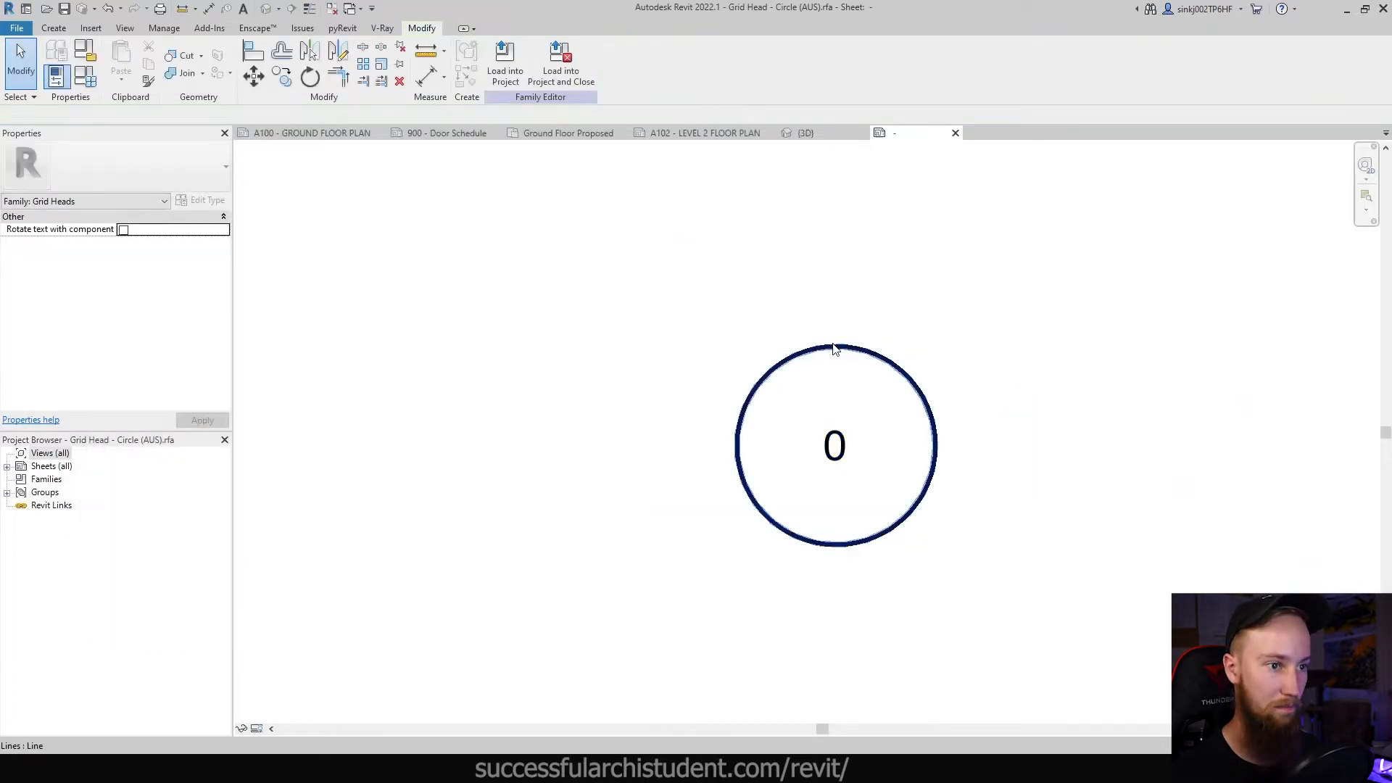
{"action": "left_click", "coordinate": [505, 62]}
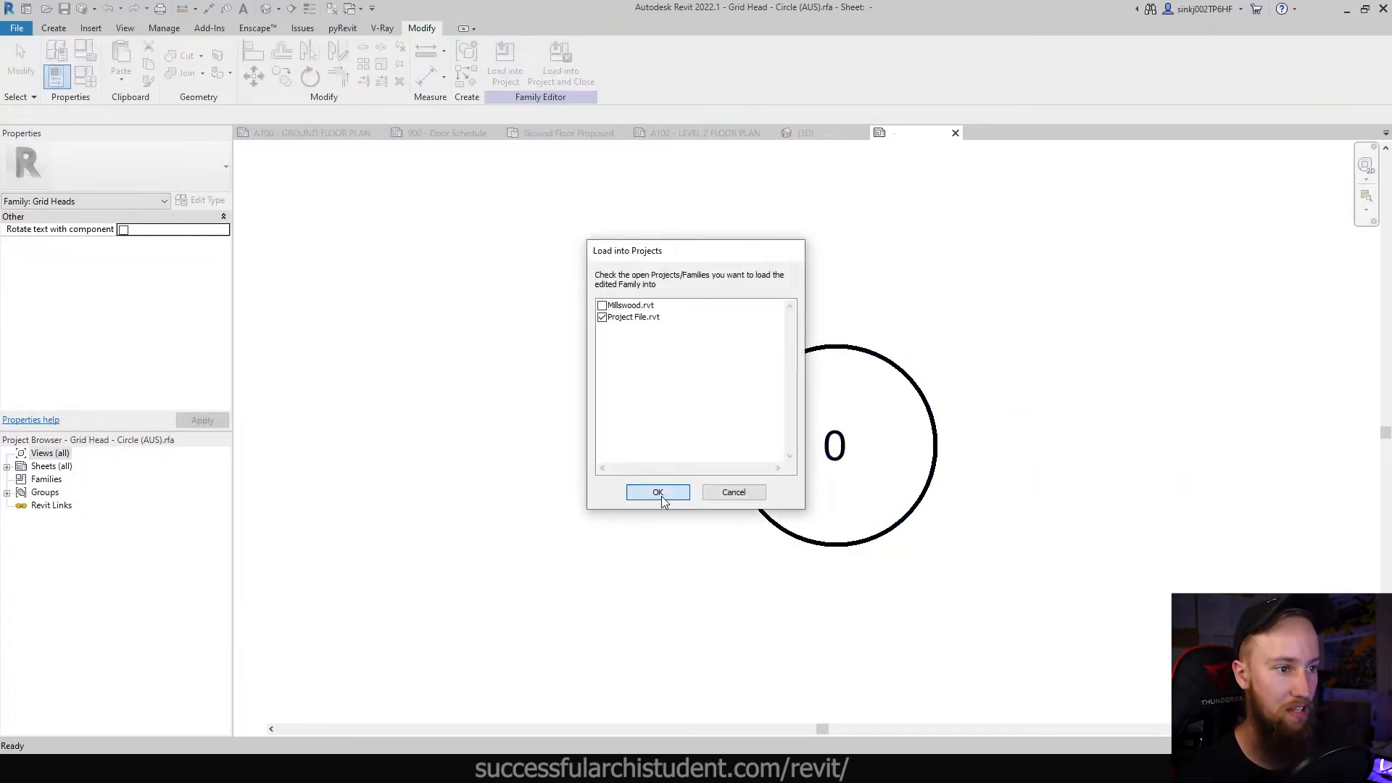
Step: Load the edited grid head into Project File, overwriting the existing version
{"action": "left_click", "coordinate": [657, 492]}
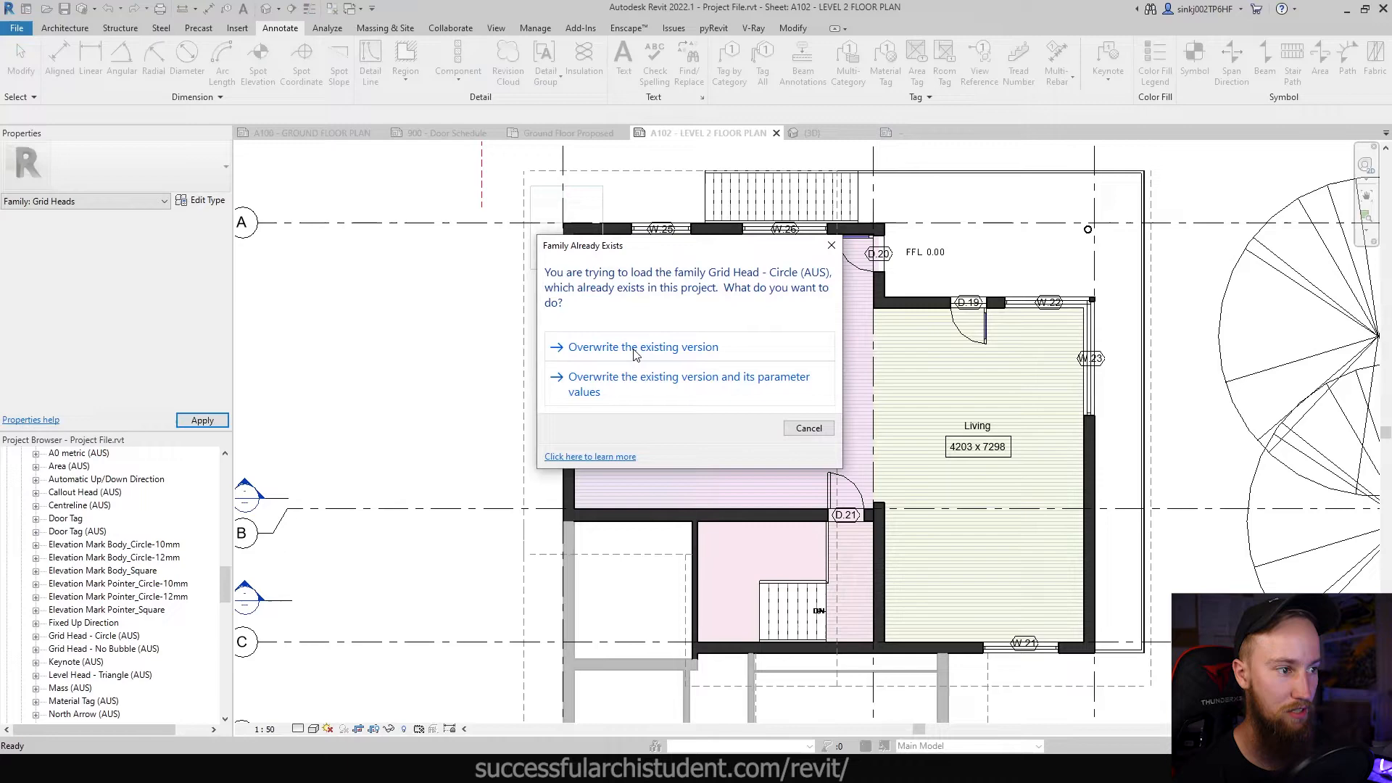
{"action": "left_click", "coordinate": [643, 346]}
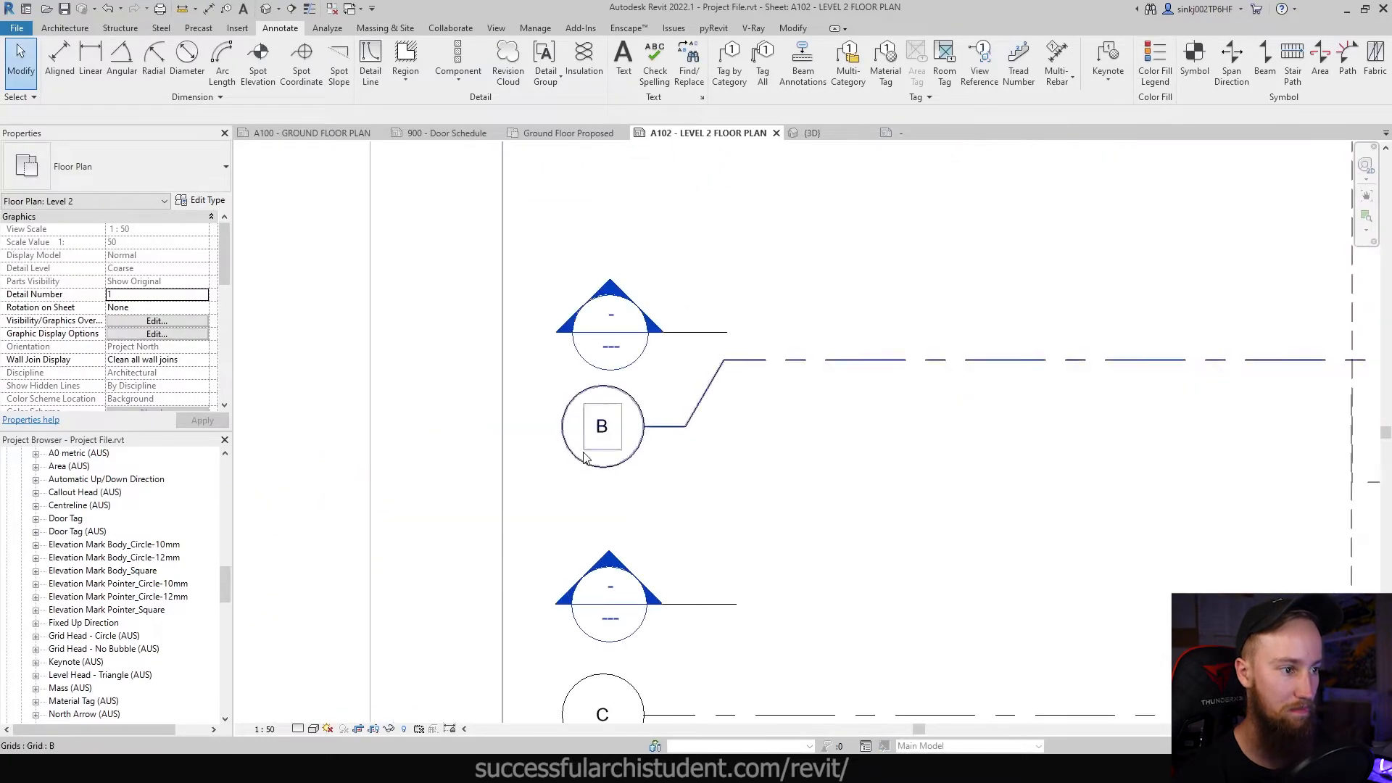